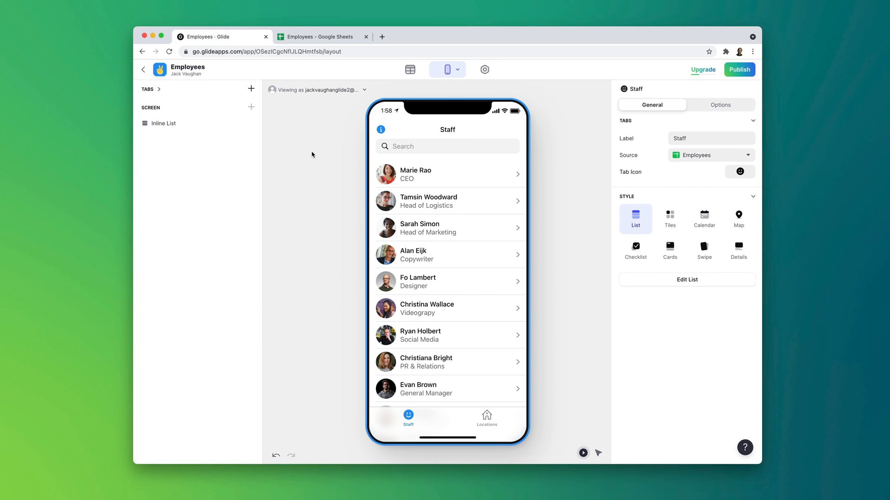
mouse_move(380, 174)
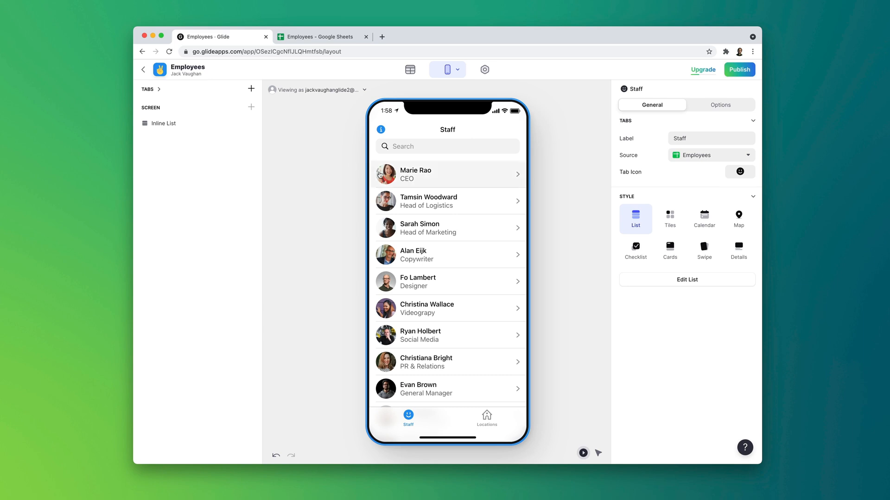
left_click(448, 174)
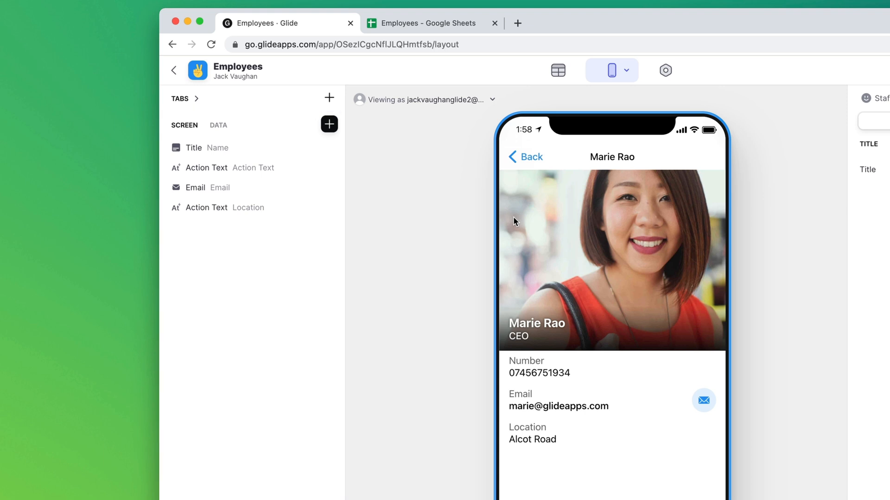
left_click(219, 125)
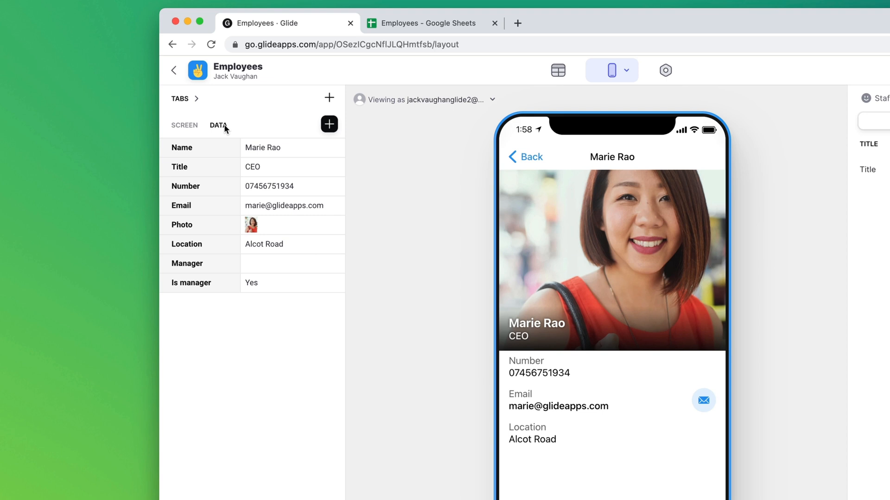
left_click(523, 156)
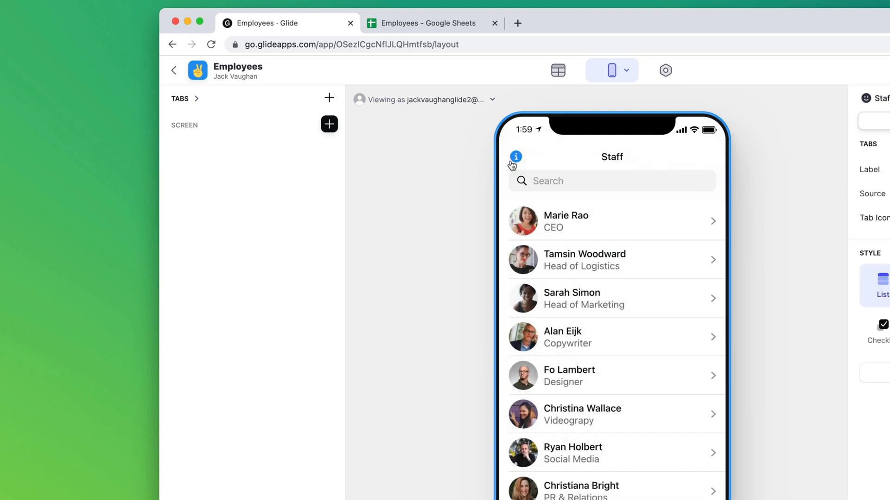
left_click(614, 259)
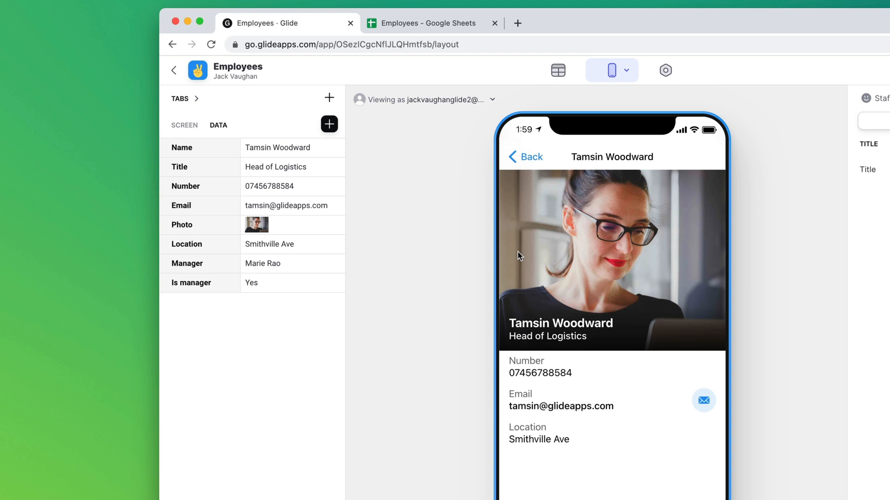
left_click(292, 147)
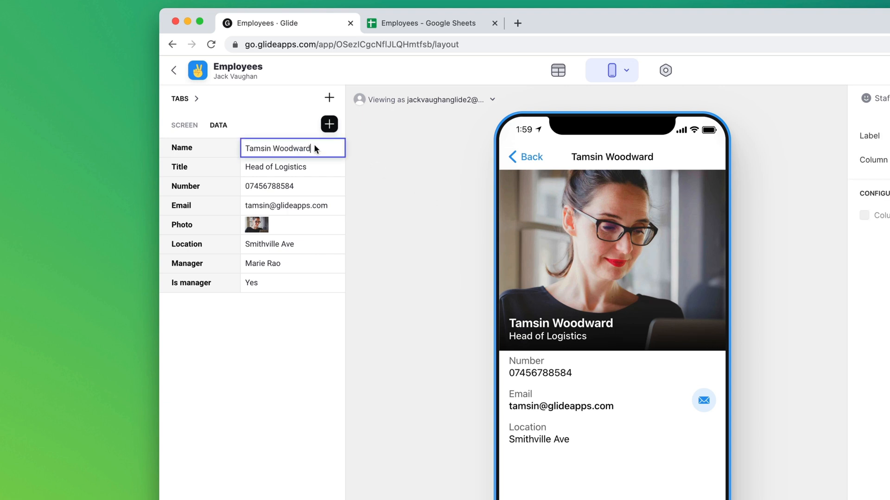
left_click(328, 124)
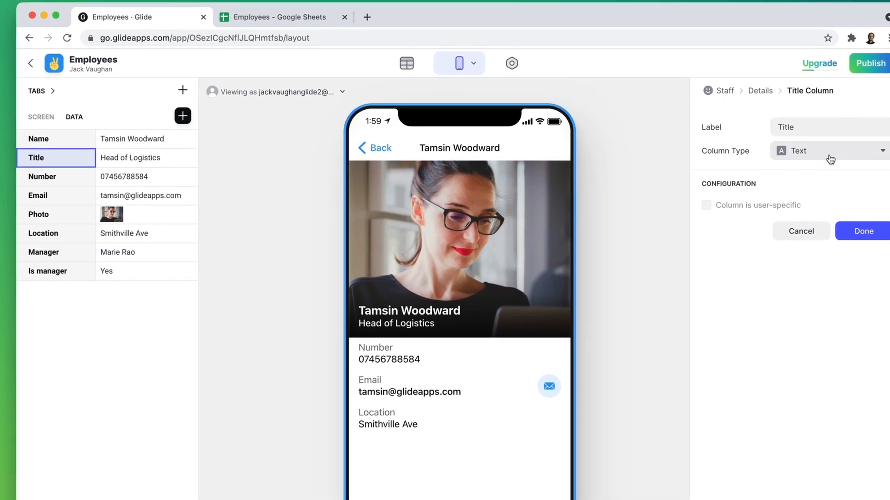
left_click(828, 151)
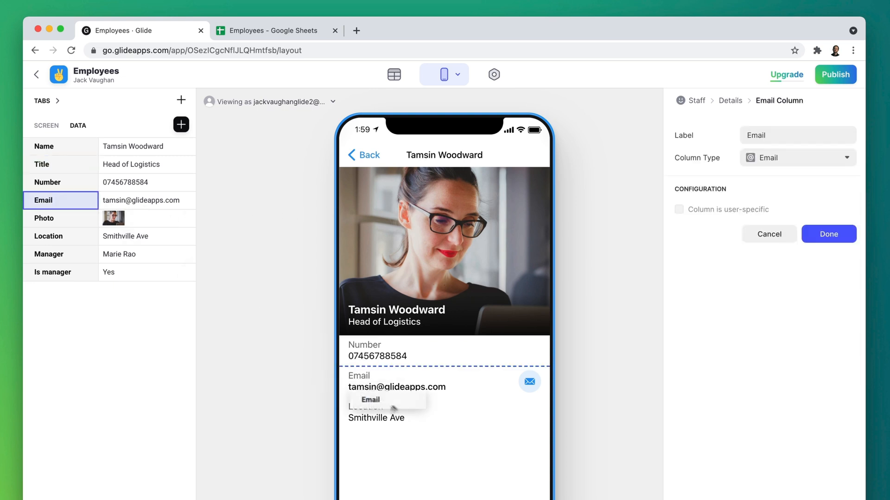
left_click(828, 234)
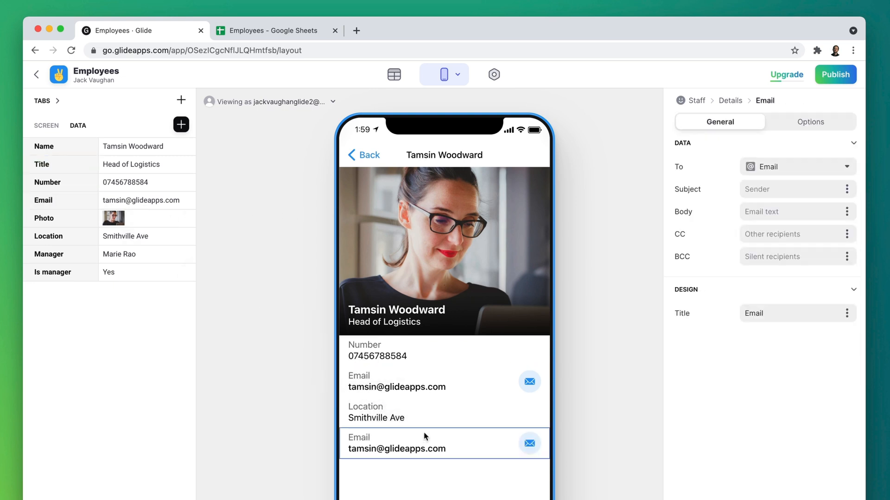
left_click(61, 254)
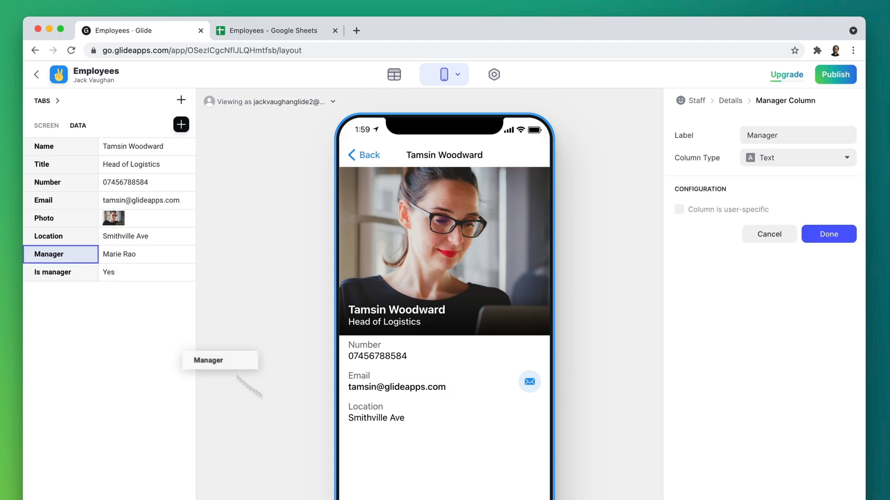
left_click(828, 234)
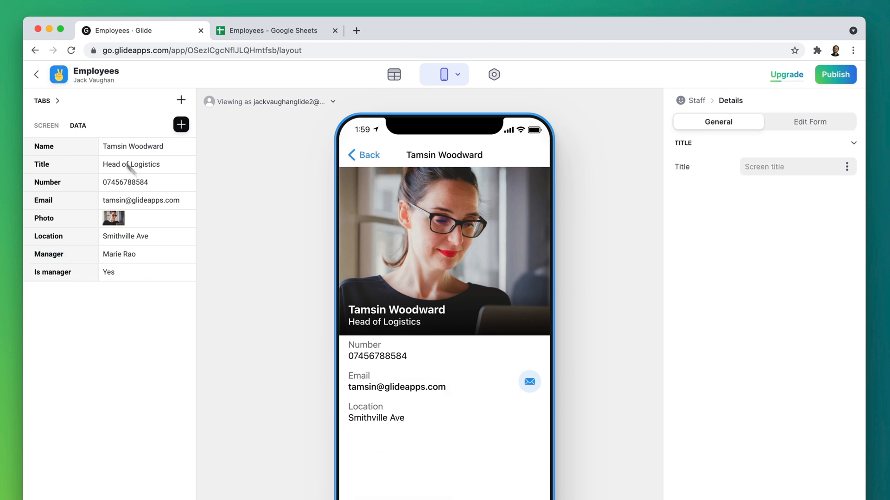
- Edit the phone Action Text's column, trying Title and reverting to Number
left_click(46, 125)
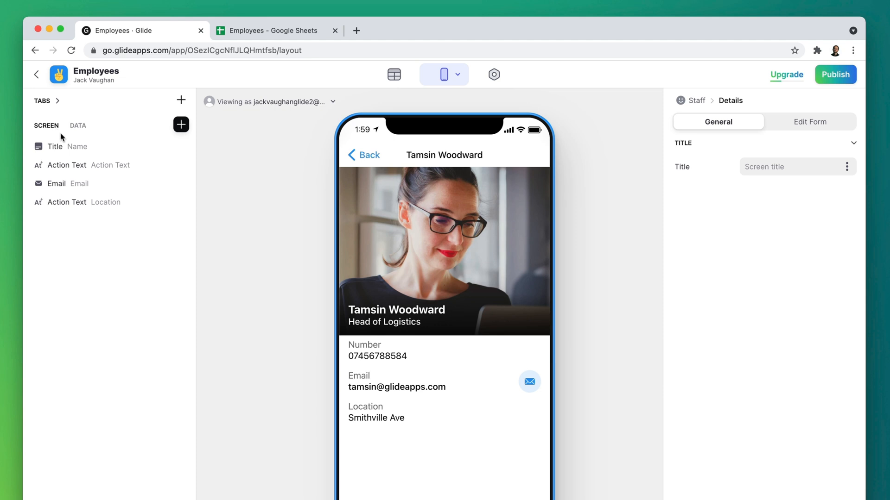
left_click(67, 165)
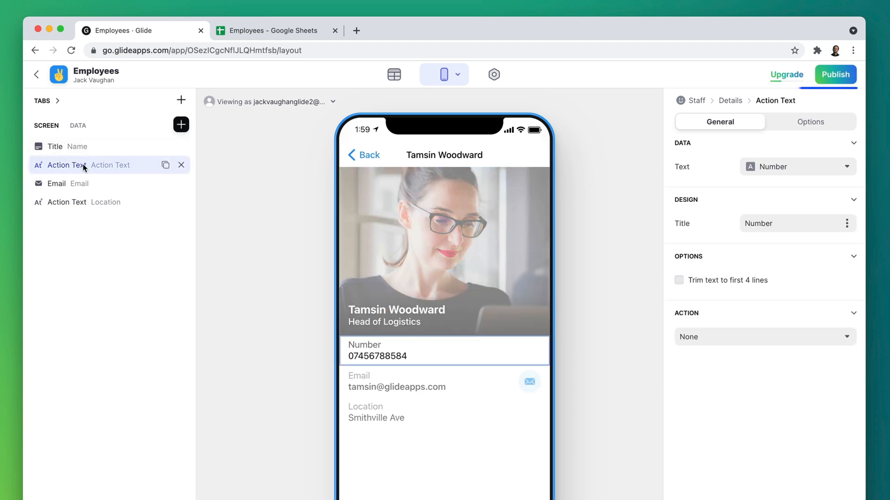
mouse_move(206, 179)
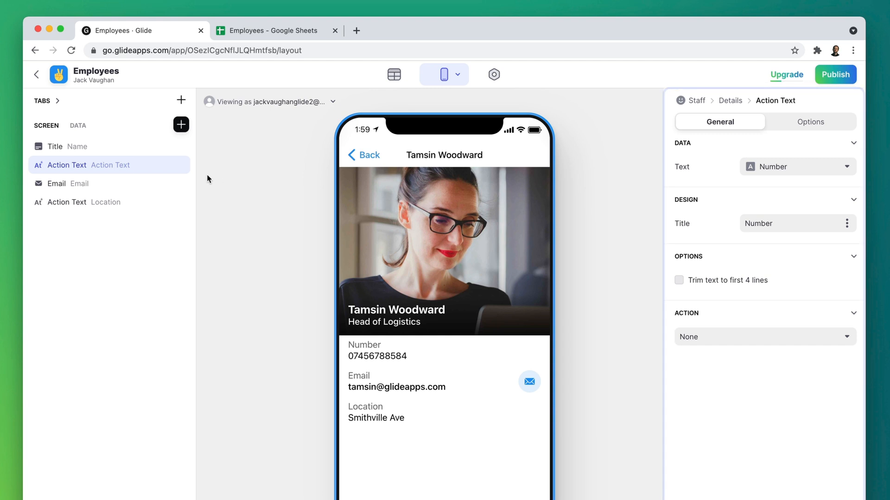
left_click(795, 166)
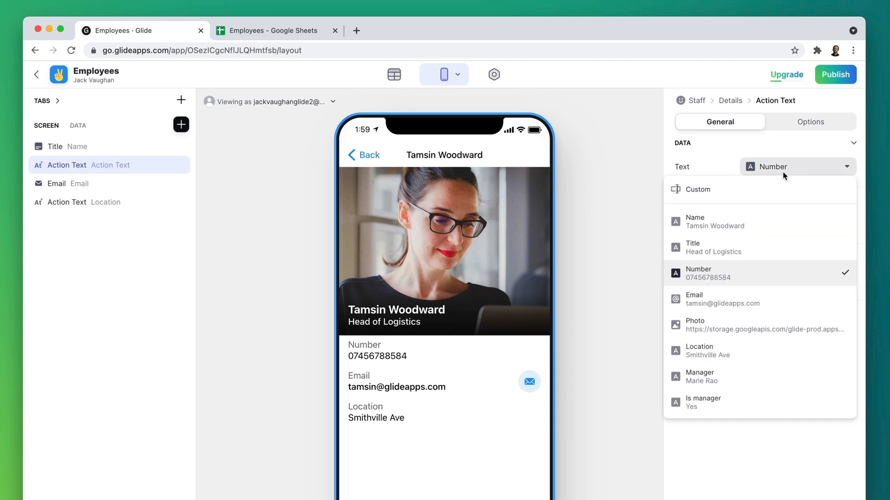
left_click(691, 248)
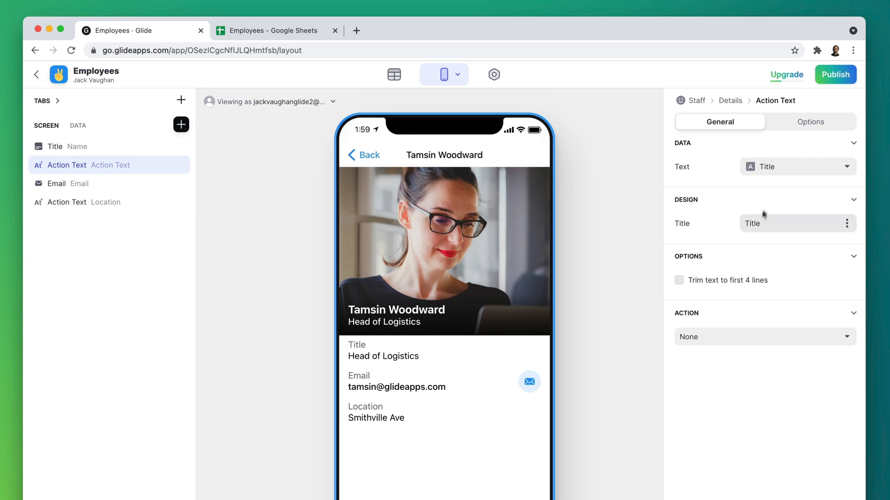
left_click(794, 166)
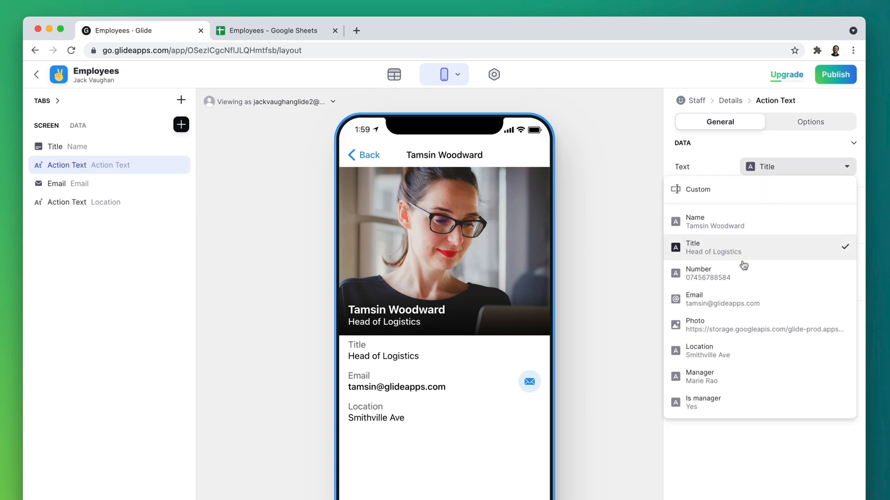
left_click(699, 273)
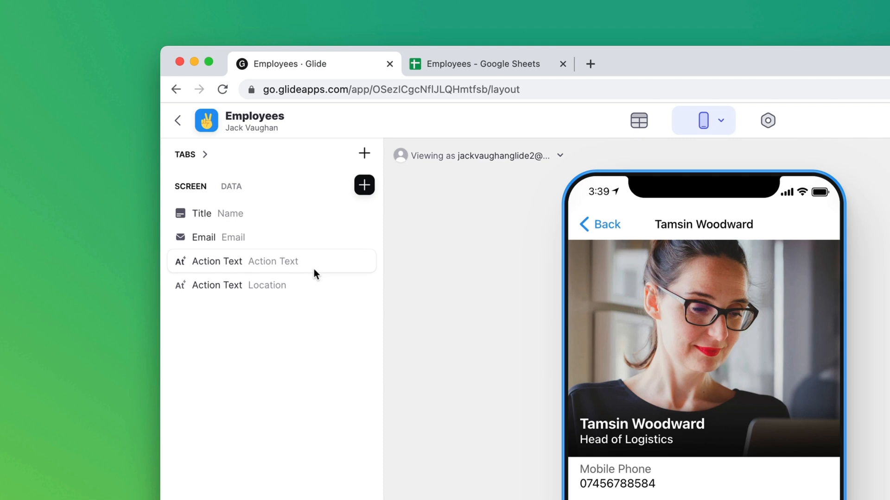
- Duplicate the phone field, delete the copy, and list the components available to insert
left_click(363, 186)
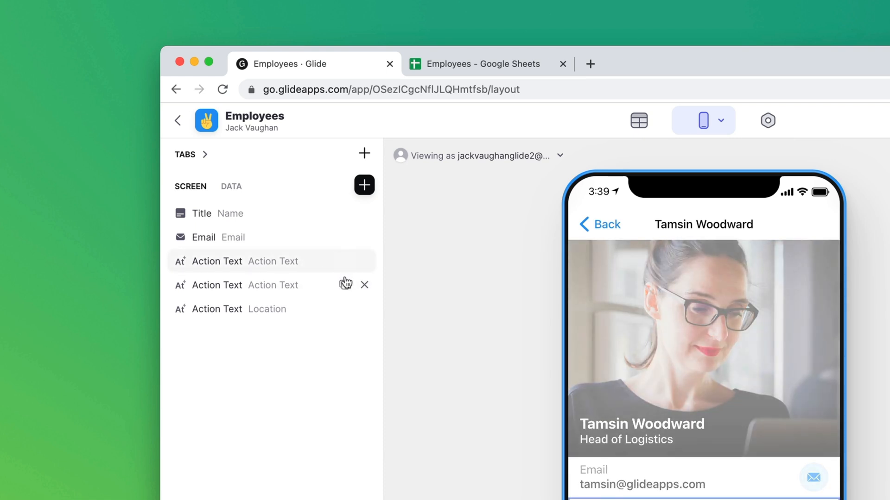
left_click(364, 284)
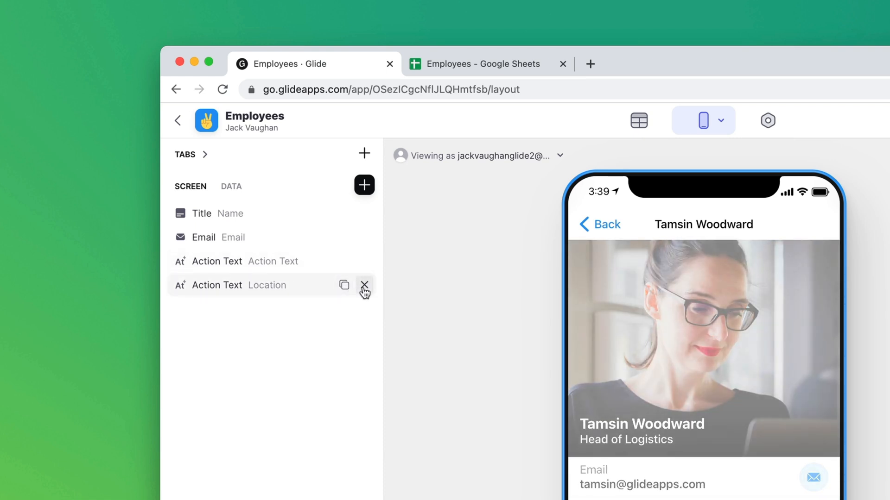
left_click(363, 185)
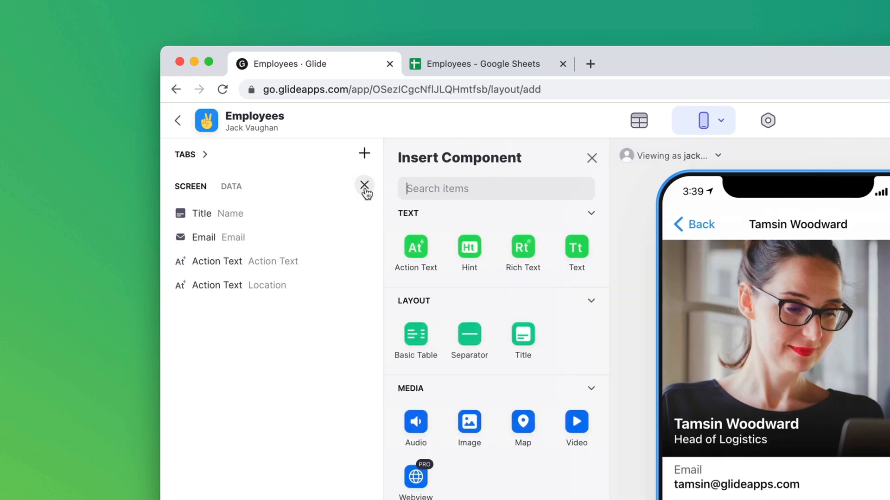
- Add a Button component found by searching 'butt' to the detail screen
type("butt")
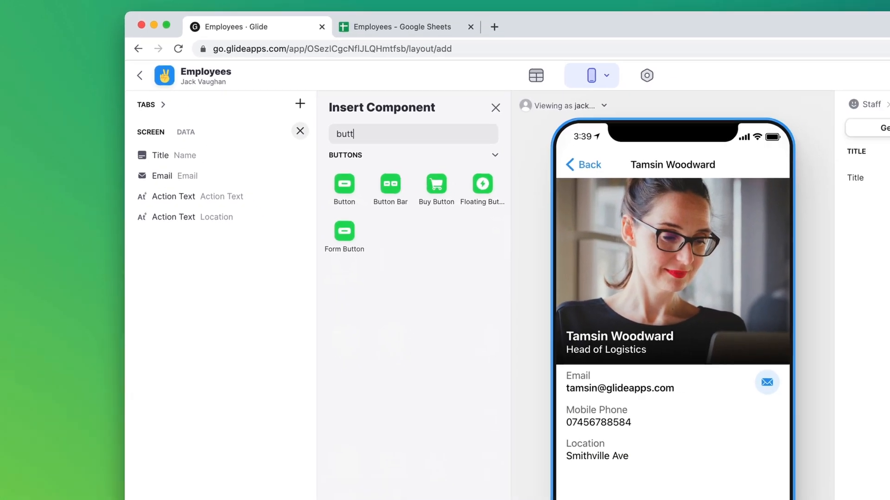
left_click(343, 185)
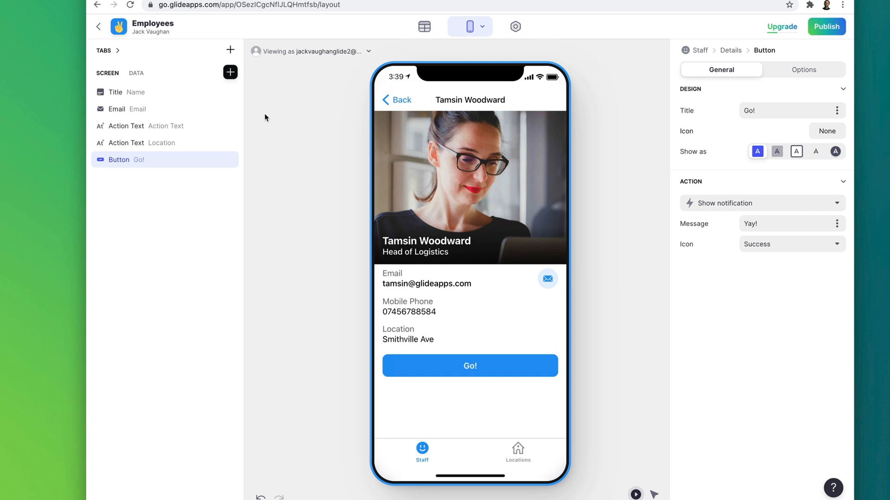
mouse_move(334, 110)
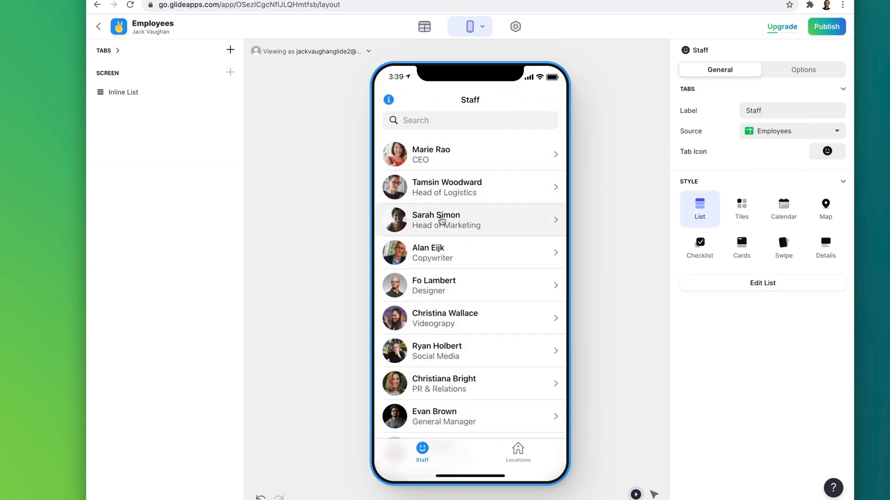
- Switch to the Employees Google Sheet holding every staff member's row
left_click(470, 221)
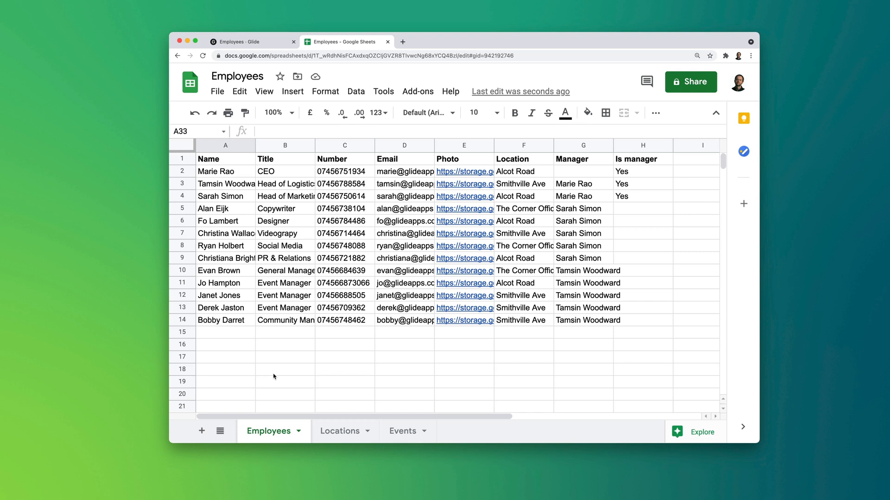
mouse_move(238, 339)
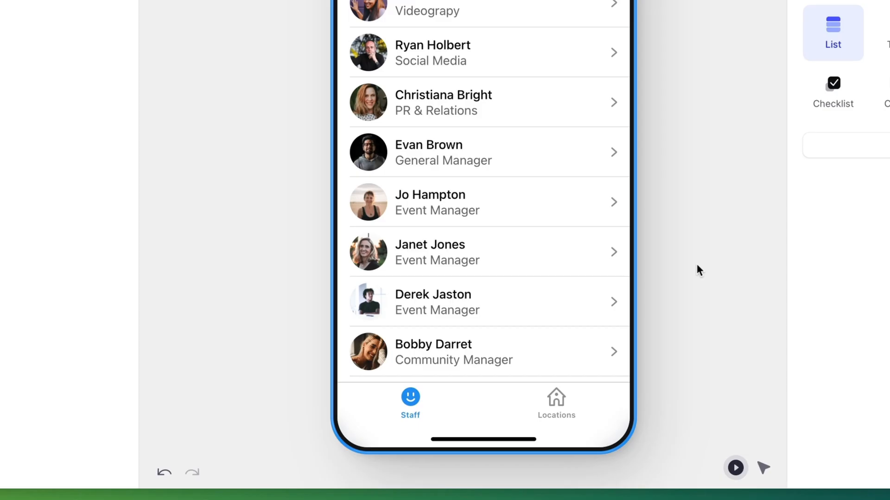
scroll("down", 3)
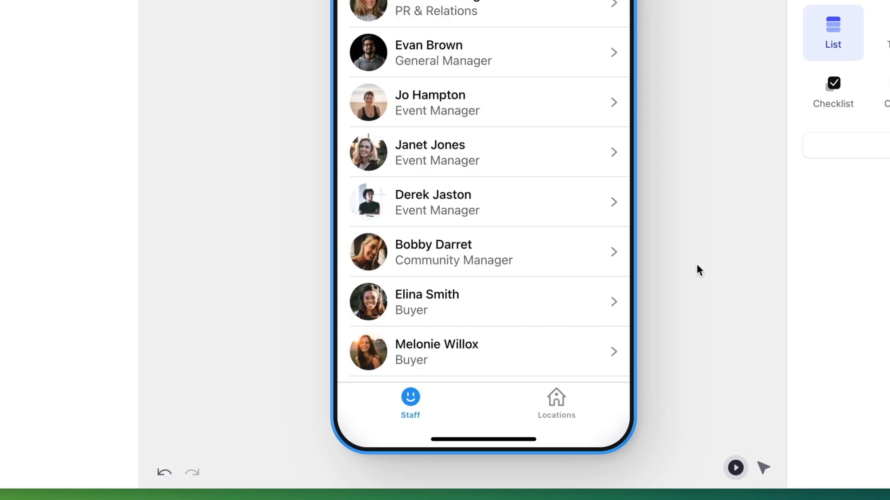
left_click(482, 352)
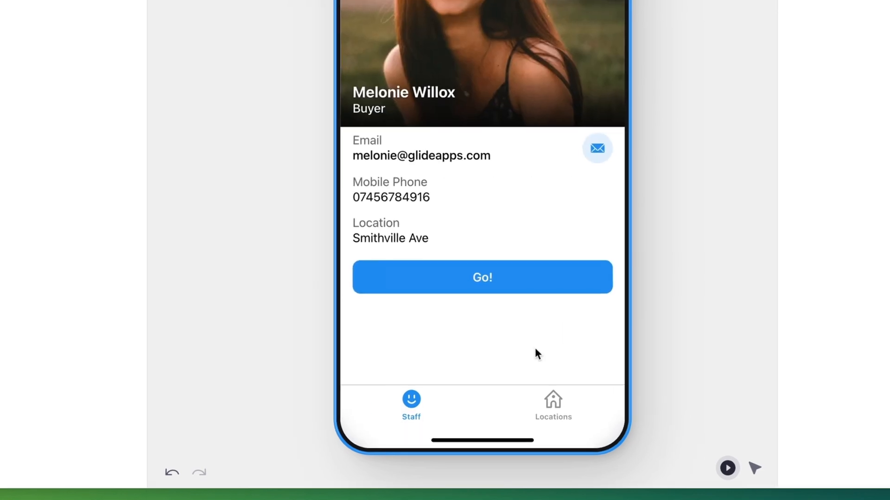